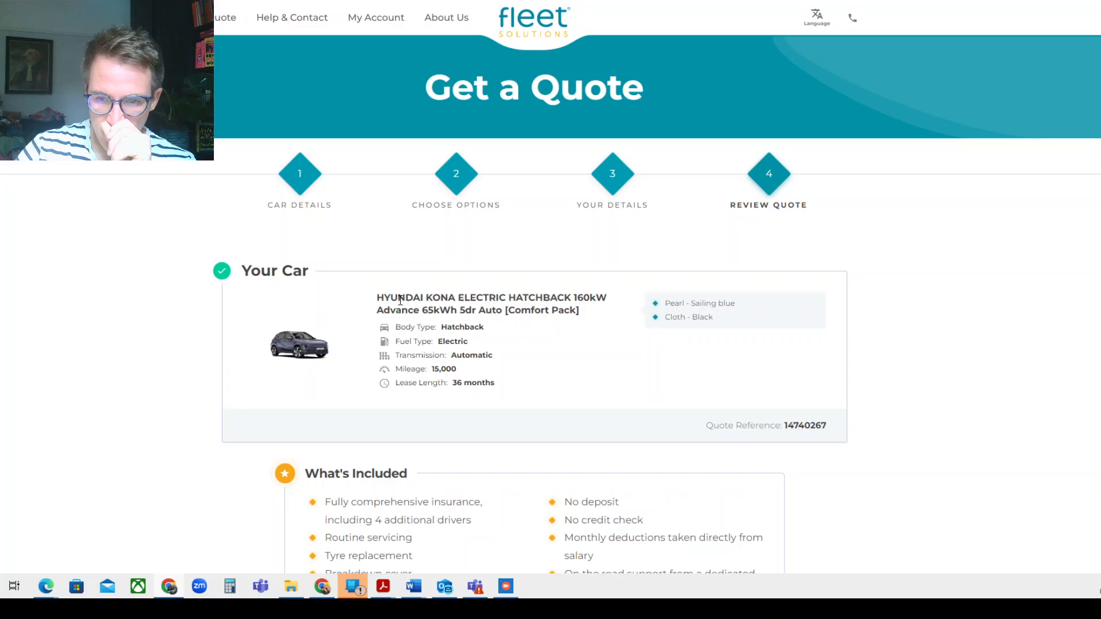
Highlight the car's trim description, then the Monthly Car Tax Liability line under Option 1
drag(404, 310, 472, 327)
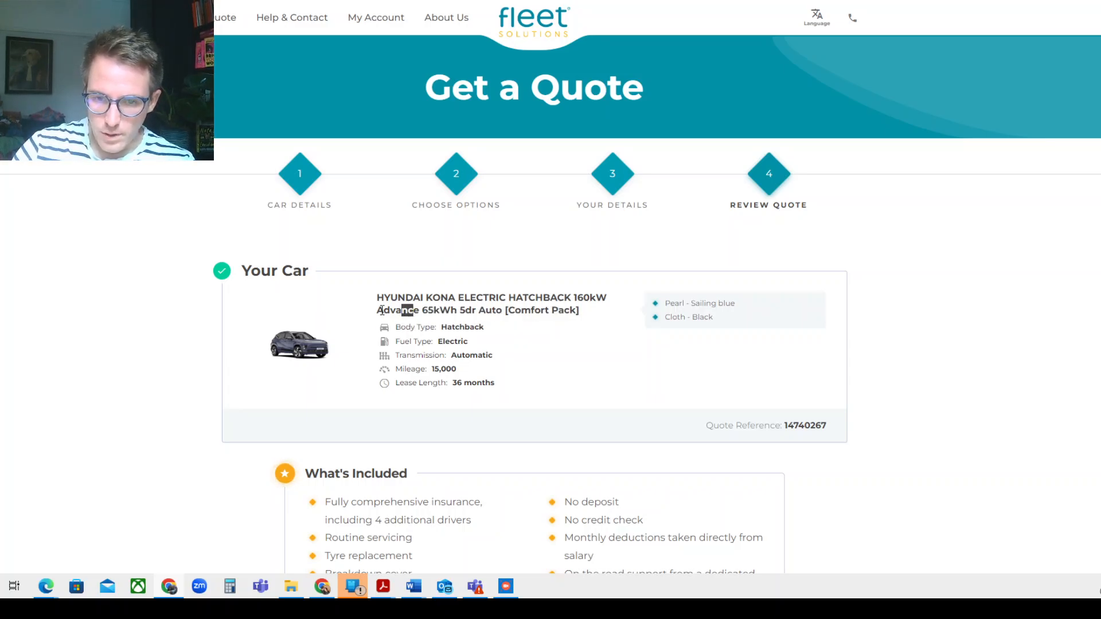
drag(377, 310, 505, 310)
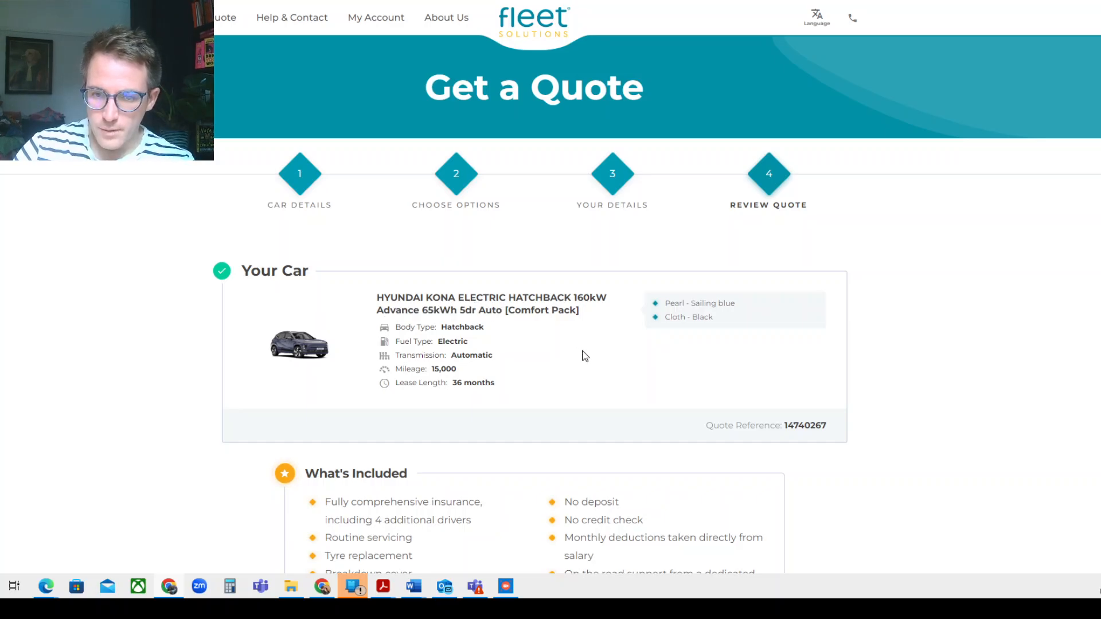
scroll(down, 3)
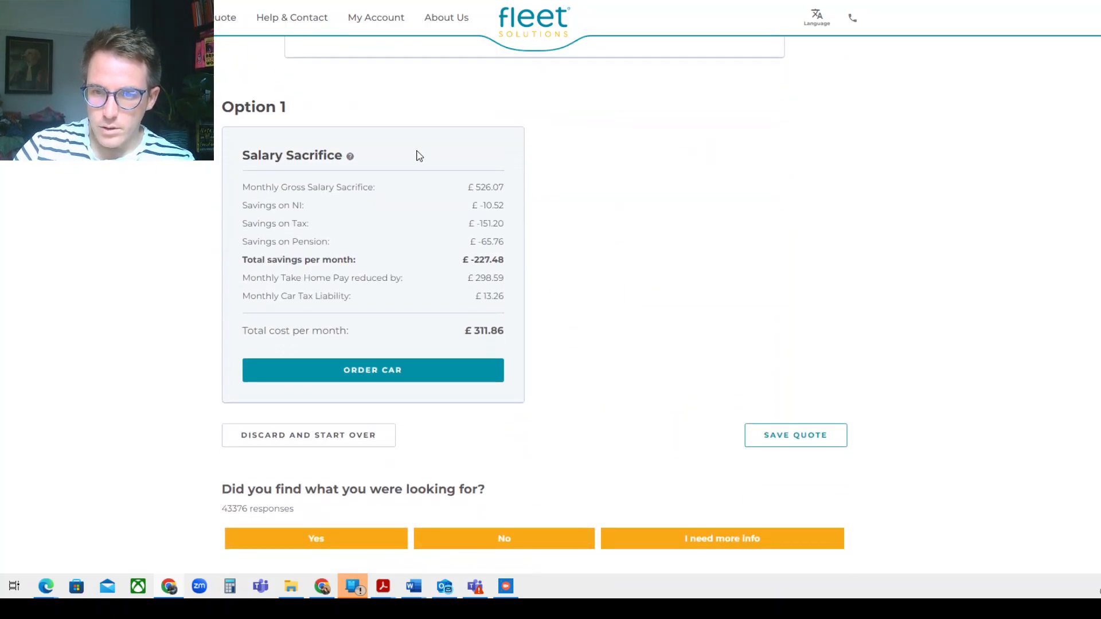
drag(244, 187, 489, 205)
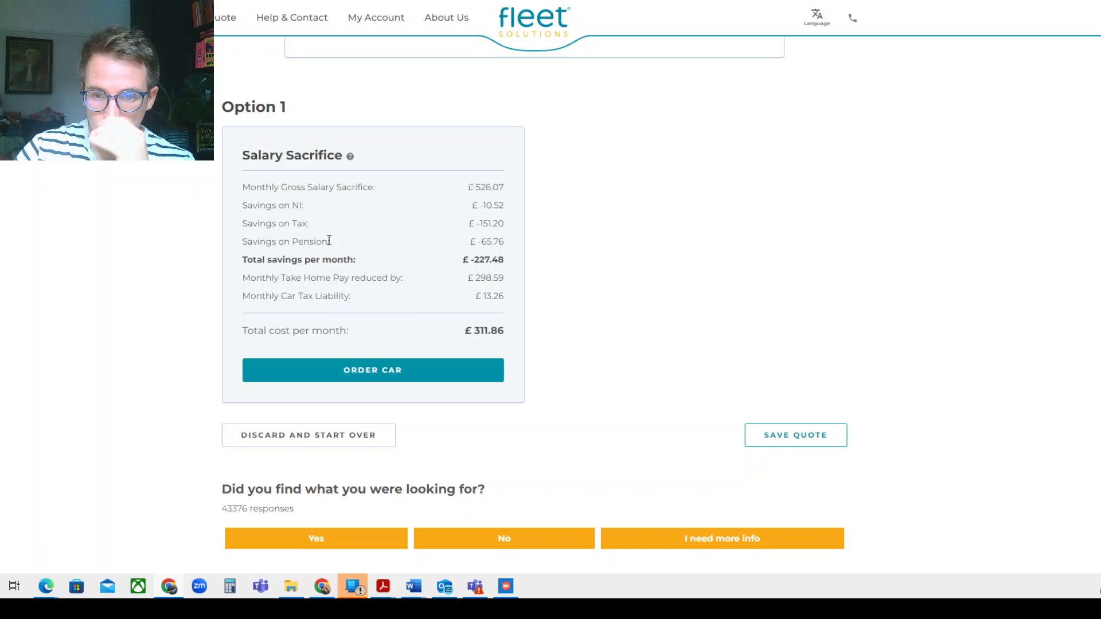
mouse_move(294, 220)
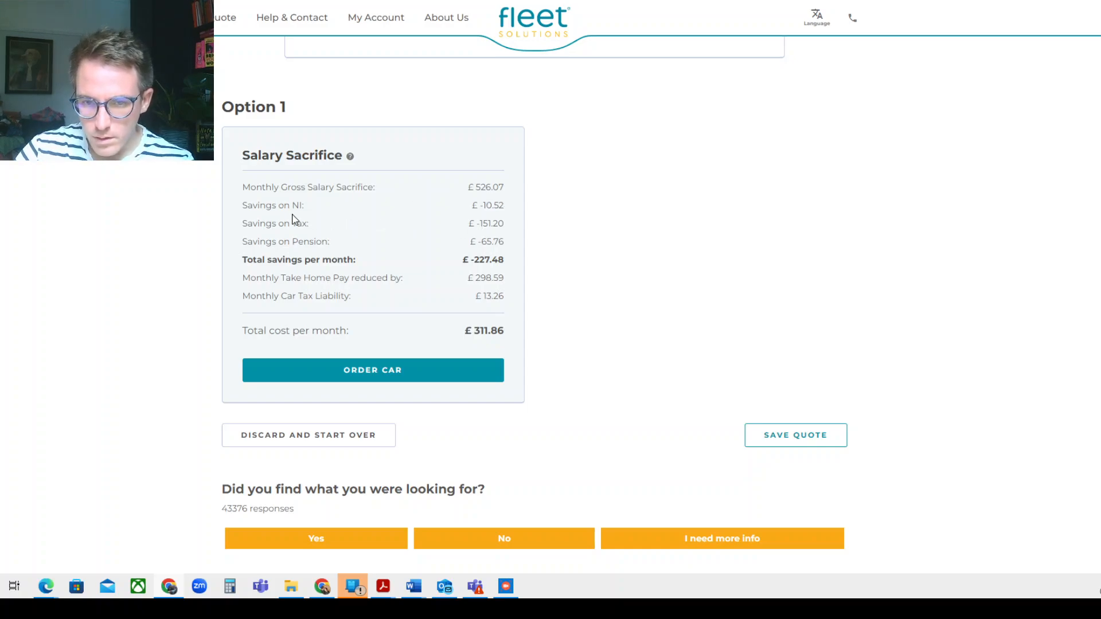
mouse_move(497, 243)
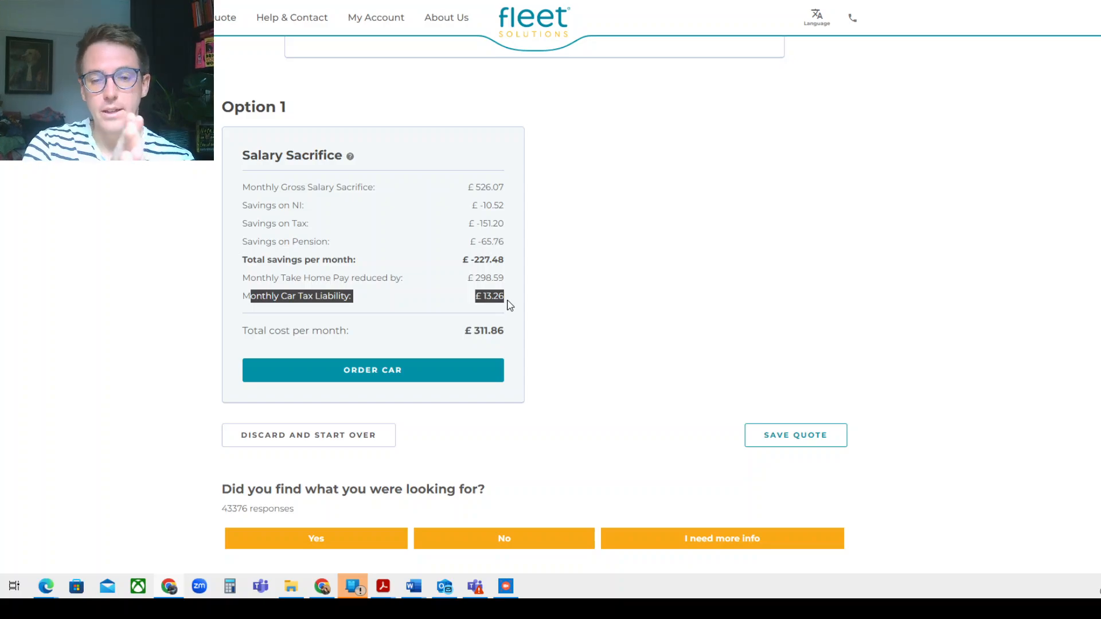
mouse_move(517, 312)
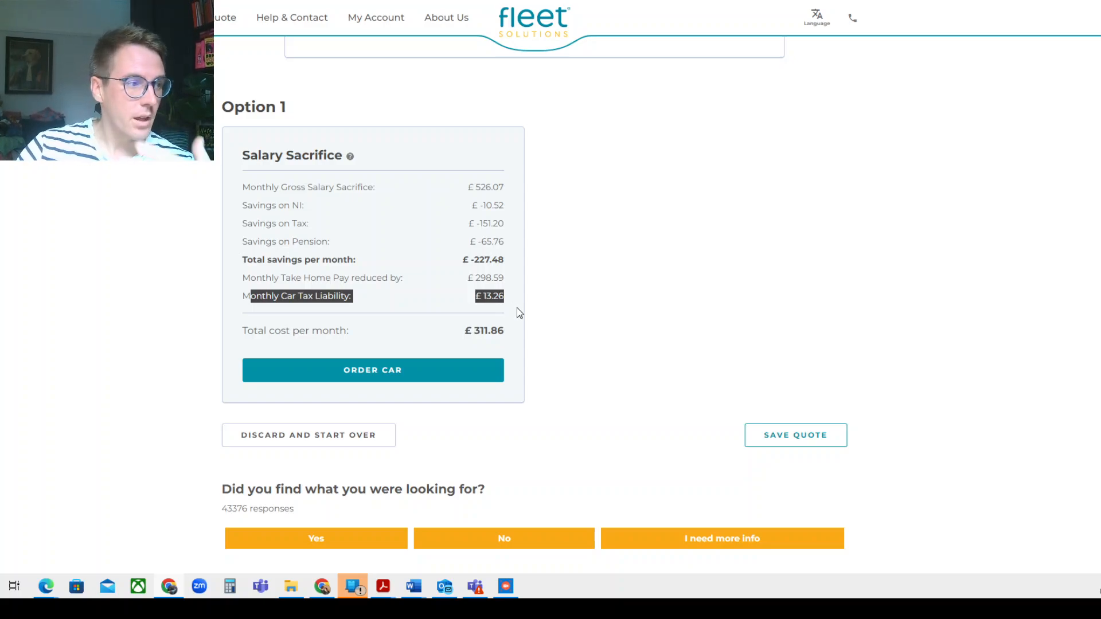
mouse_move(469, 293)
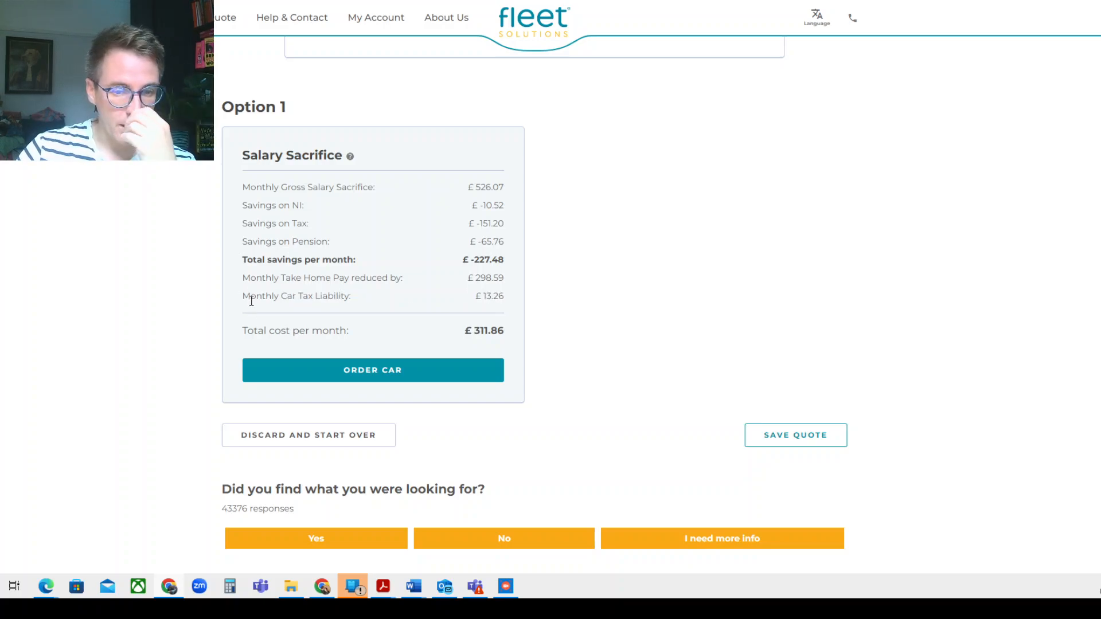
mouse_move(319, 276)
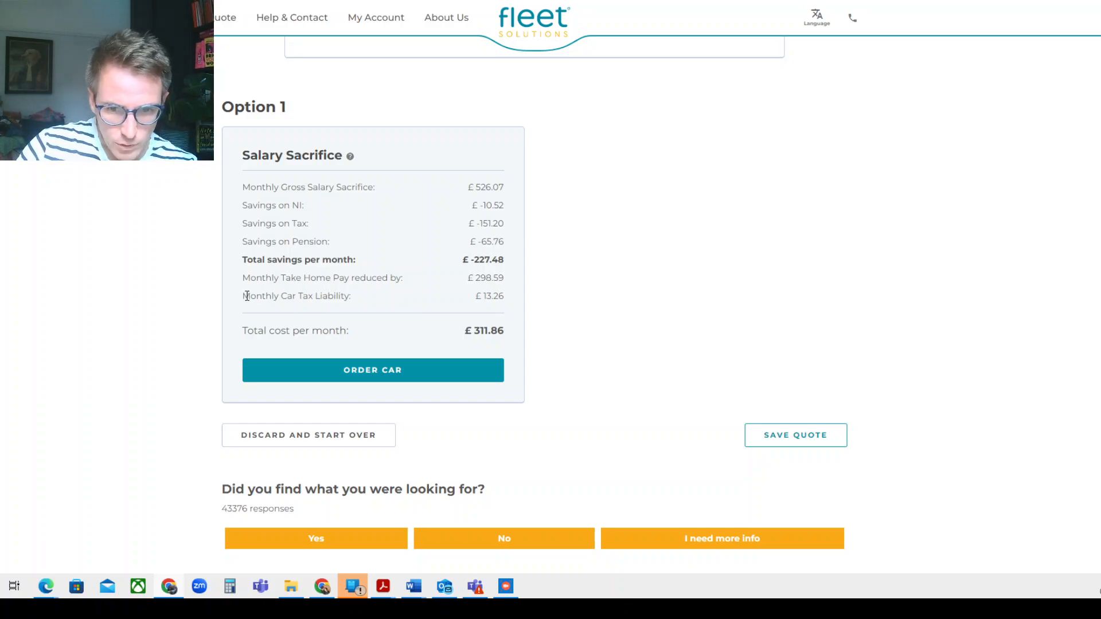
drag(242, 296, 504, 296)
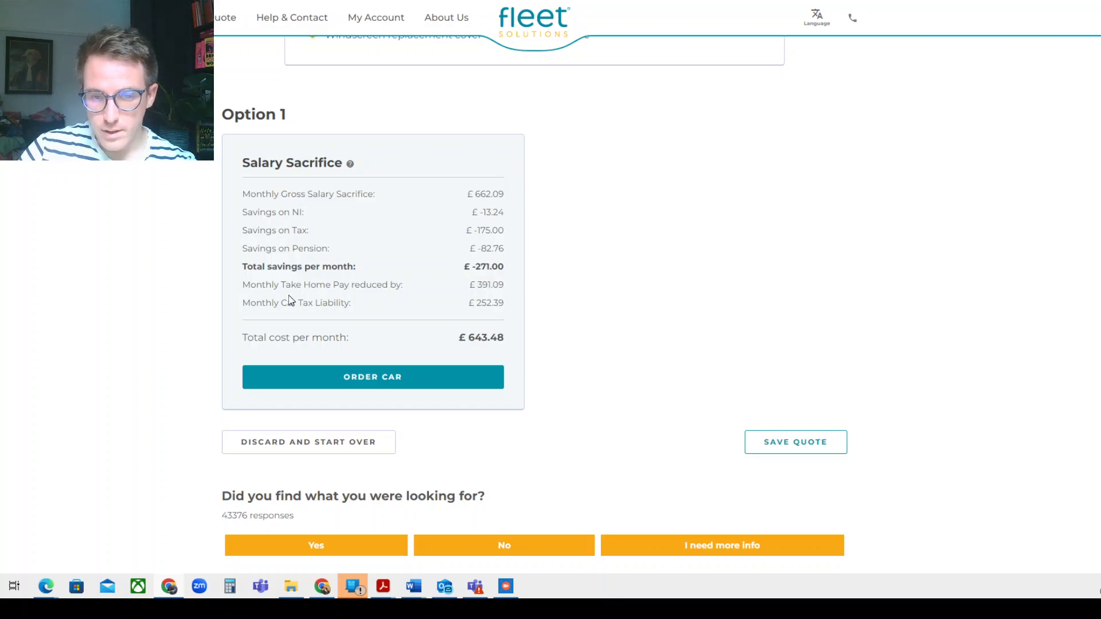
Highlight the £252.39 monthly car tax liability, then the breakdown through gross salary sacrifice
drag(249, 303, 504, 302)
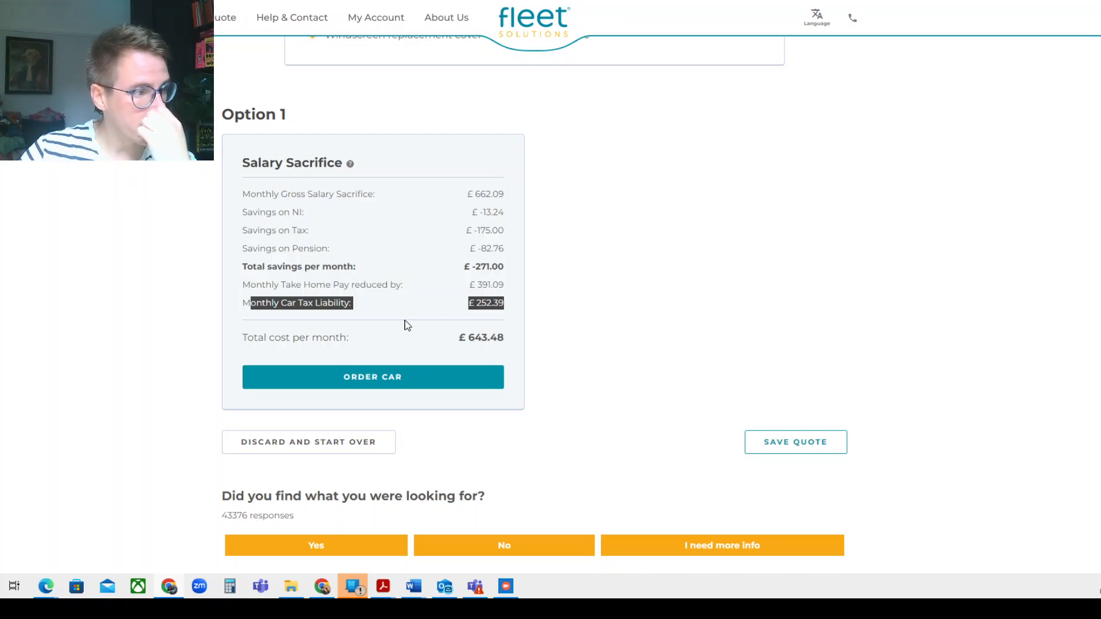
mouse_move(465, 306)
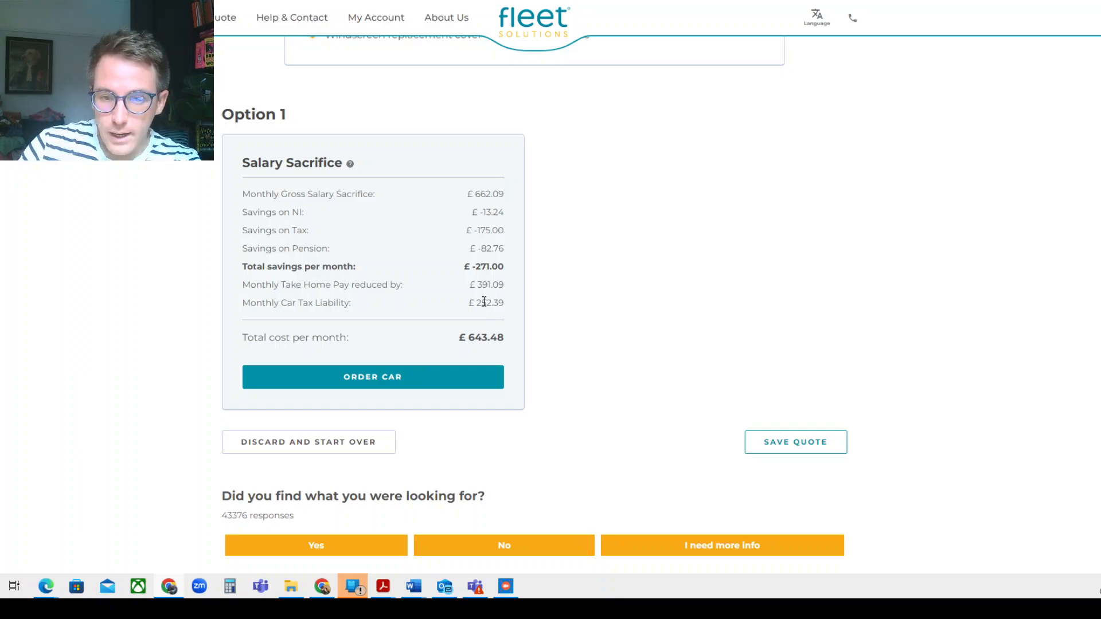
double_click(486, 337)
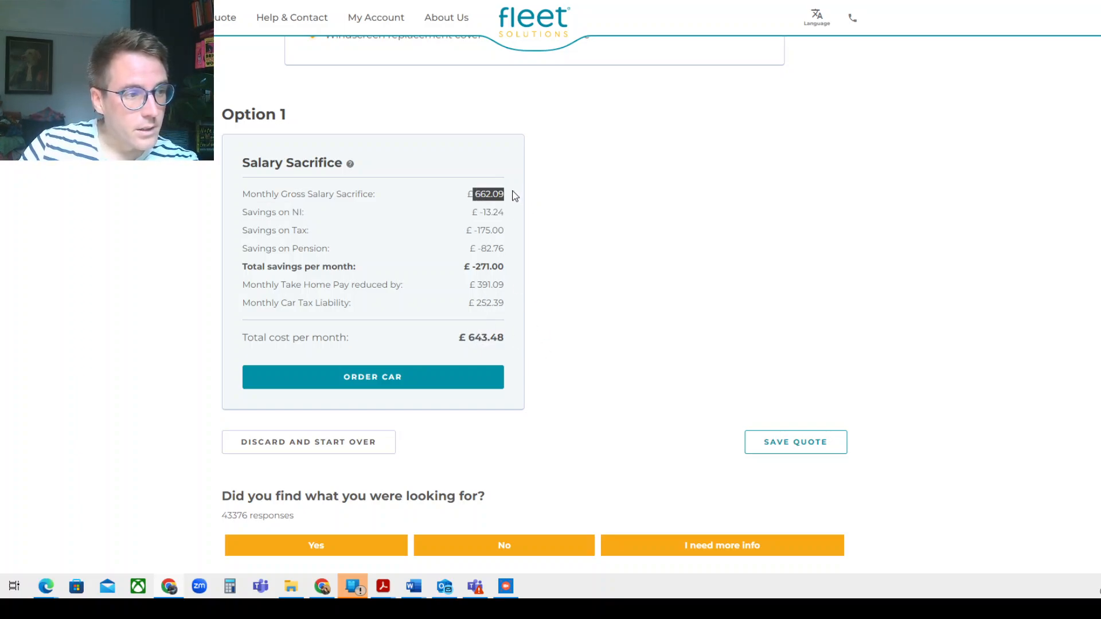
mouse_move(676, 235)
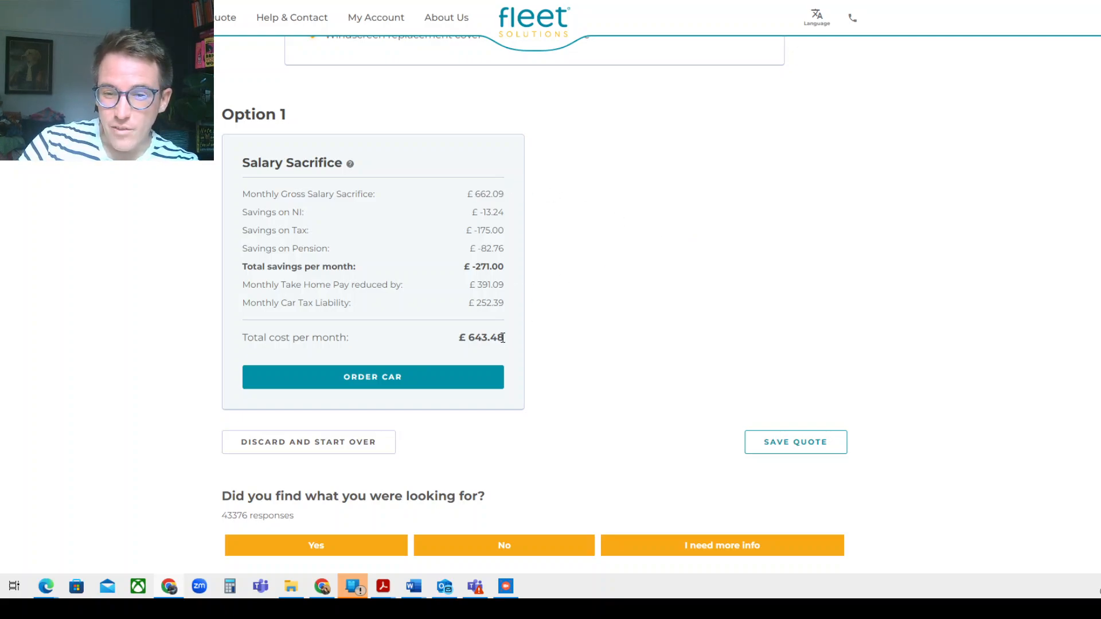
drag(242, 163, 504, 344)
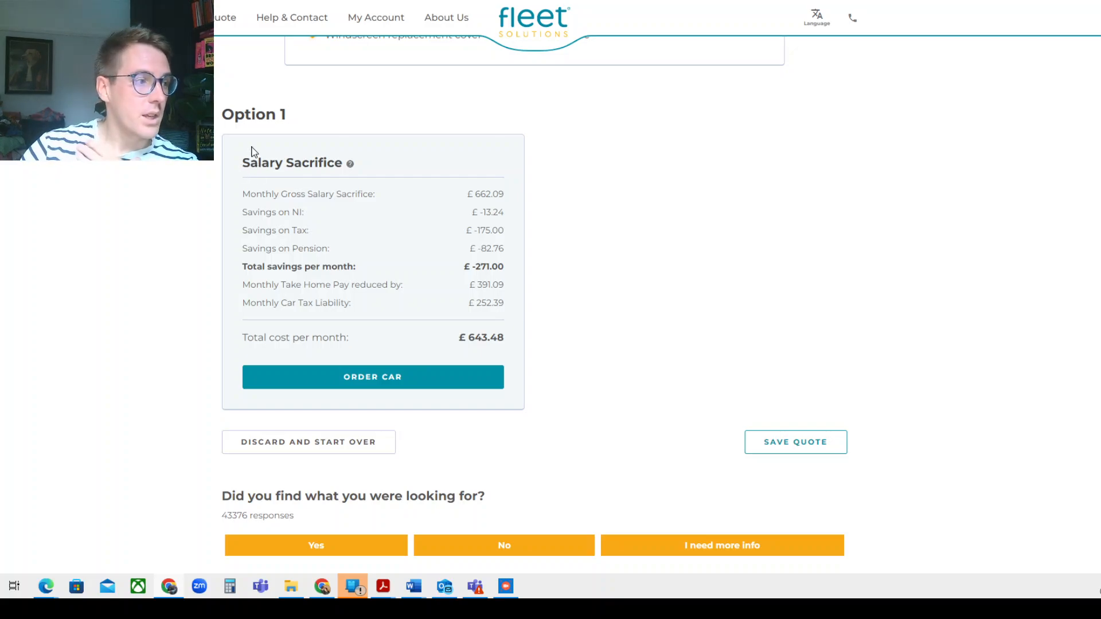
mouse_move(235, 135)
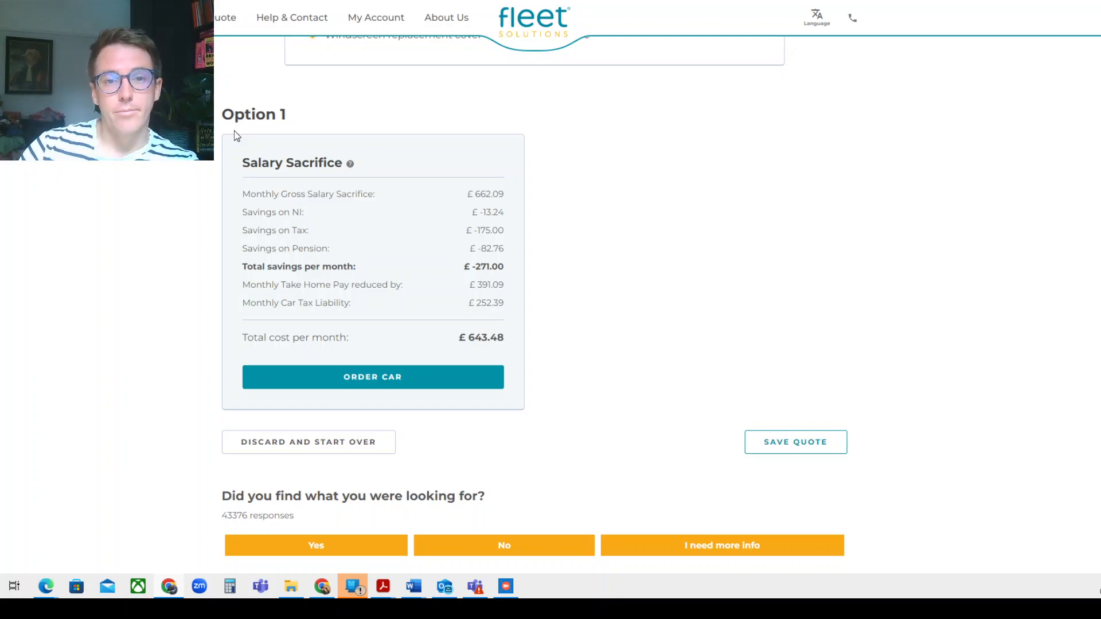
mouse_move(260, 157)
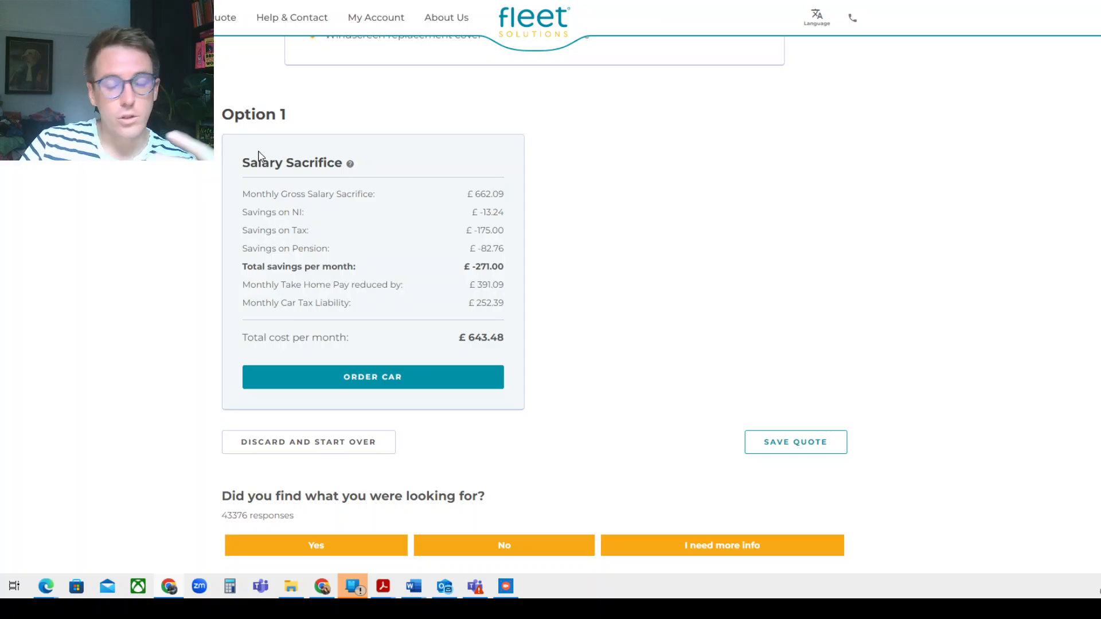
mouse_move(547, 35)
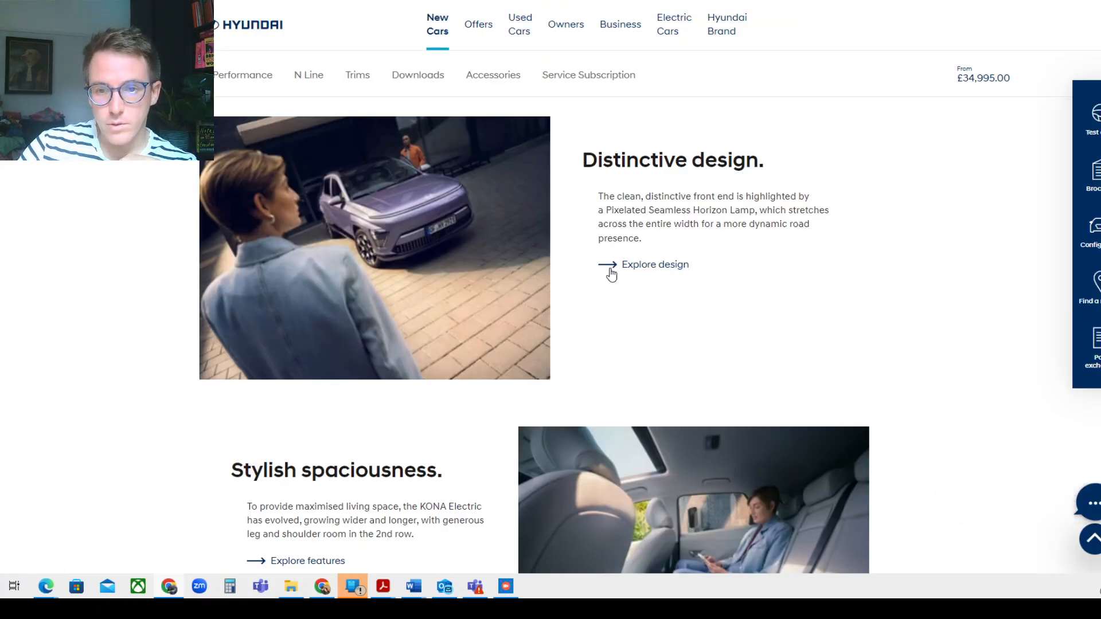
mouse_move(456, 235)
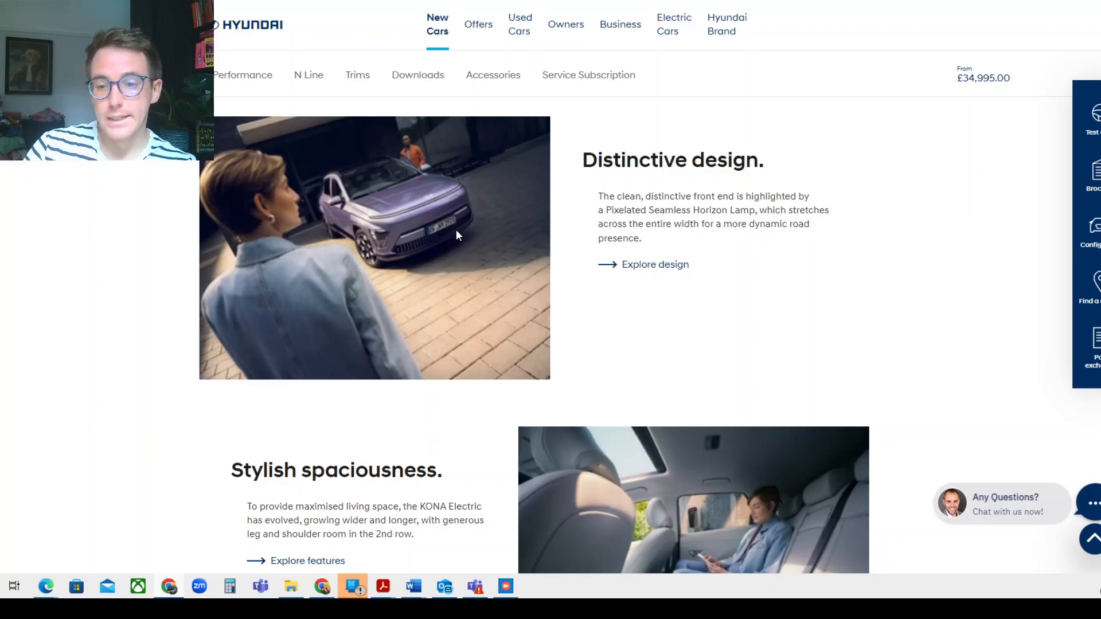
mouse_move(88, 195)
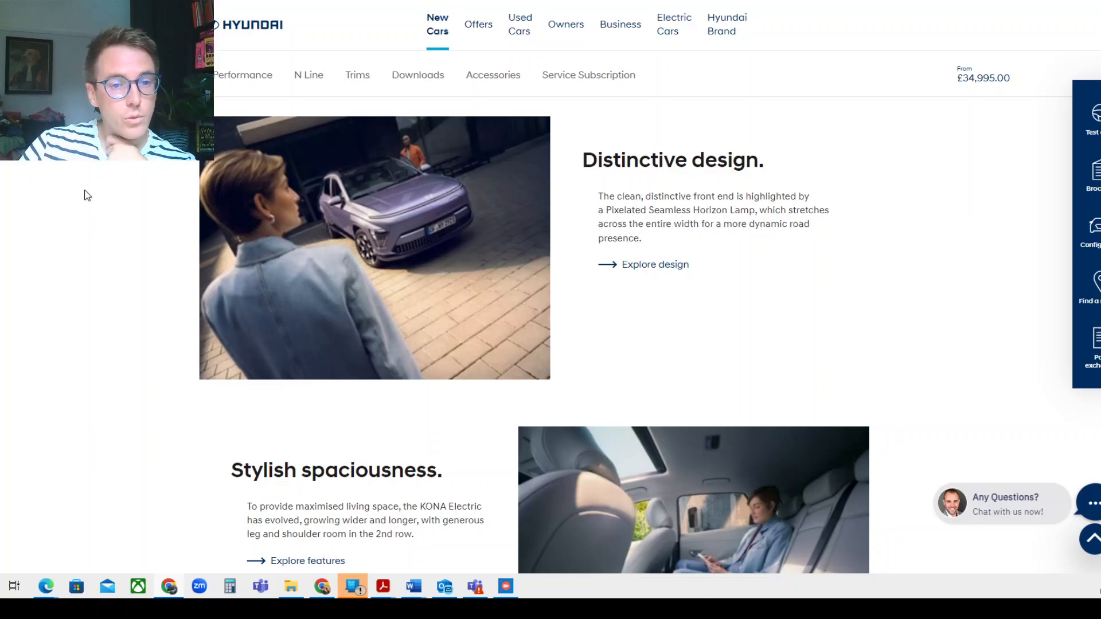